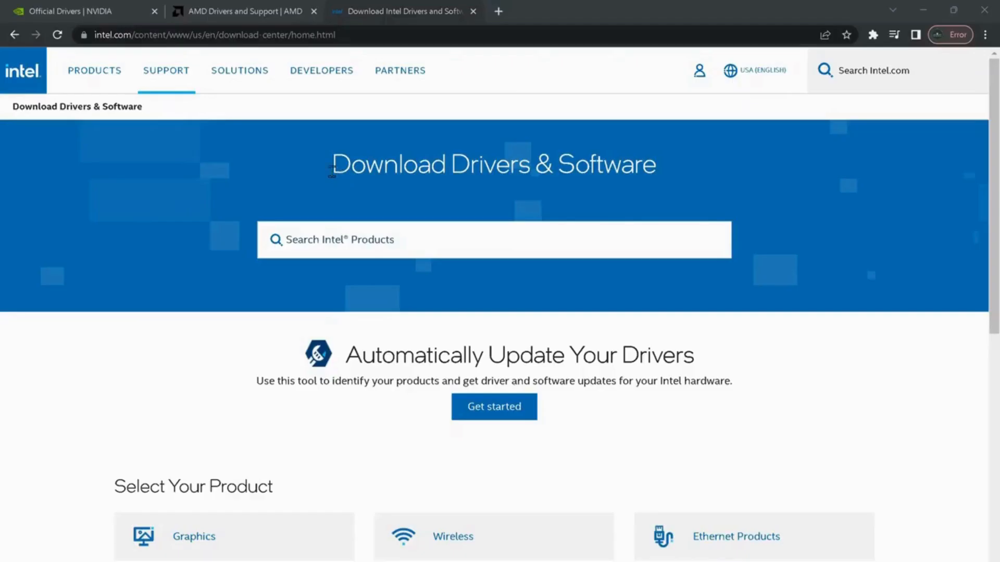
{"action": "mouse_move", "coordinate": [197, 166]}
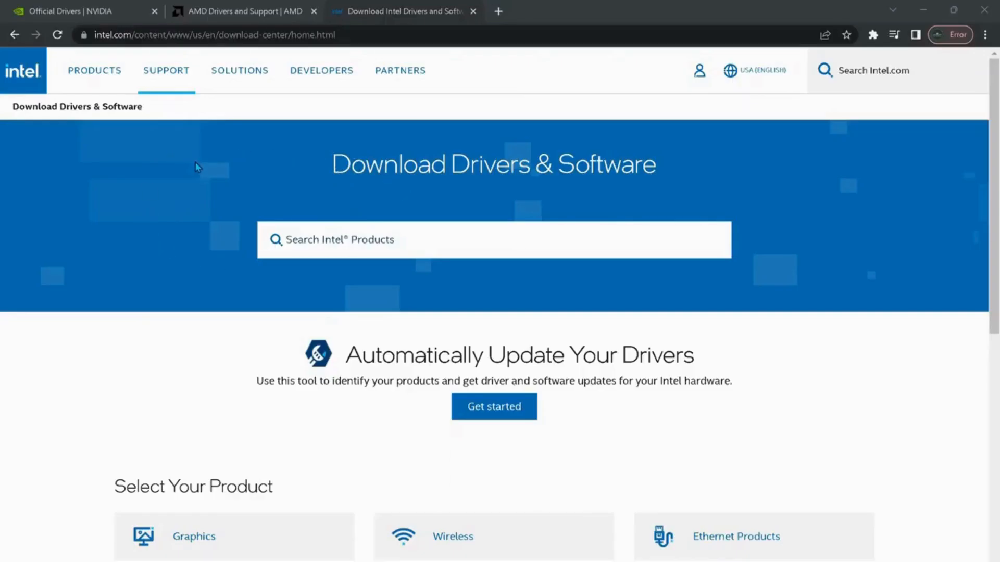
{"action": "mouse_move", "coordinate": [315, 52]}
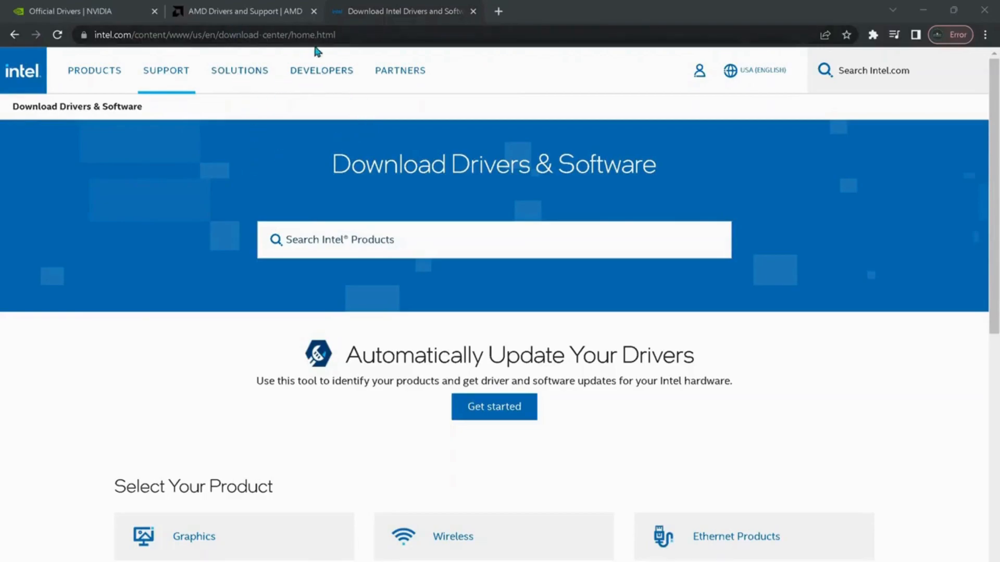
Step: Review the AMD driver page, then NVIDIA's GeForce manual driver search set for RTX 4090 on Windows 11
{"action": "left_click", "coordinate": [247, 10]}
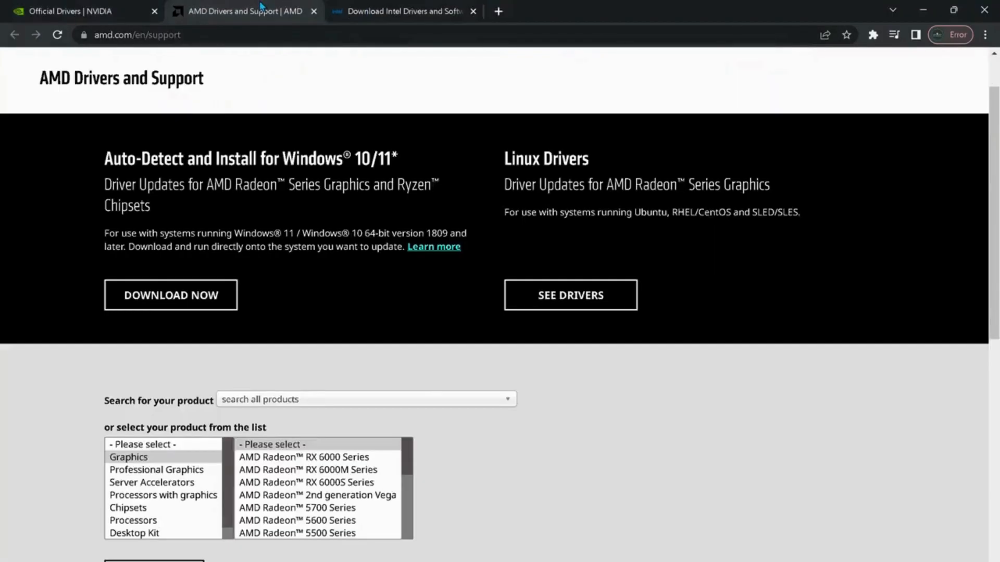
{"action": "left_click", "coordinate": [67, 11]}
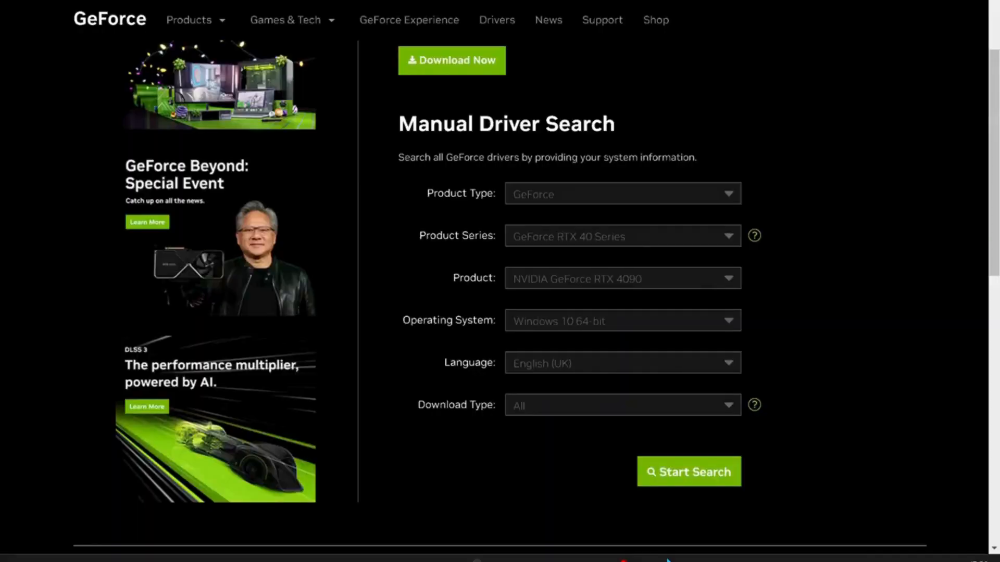
{"action": "mouse_move", "coordinate": [724, 397]}
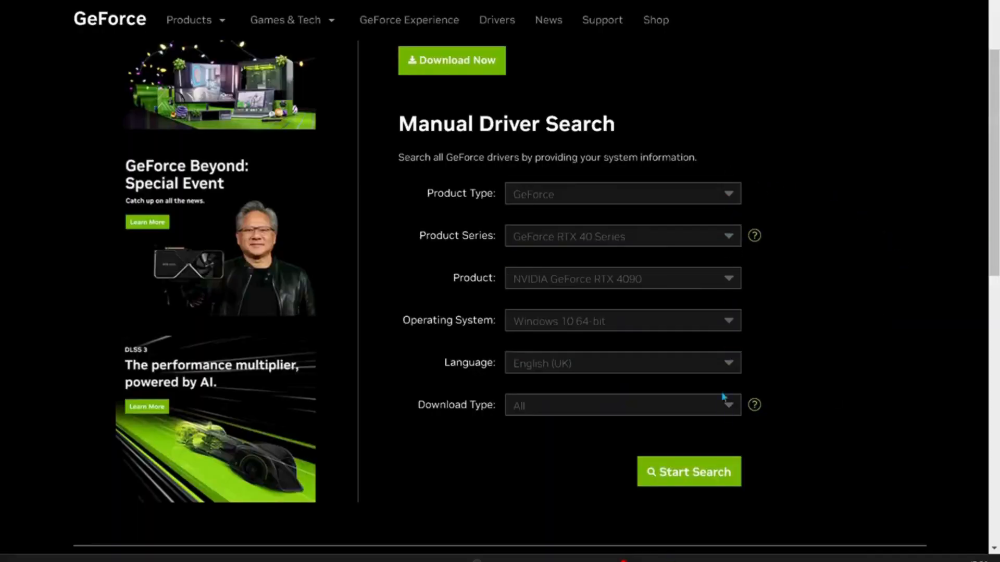
{"action": "mouse_move", "coordinate": [715, 484]}
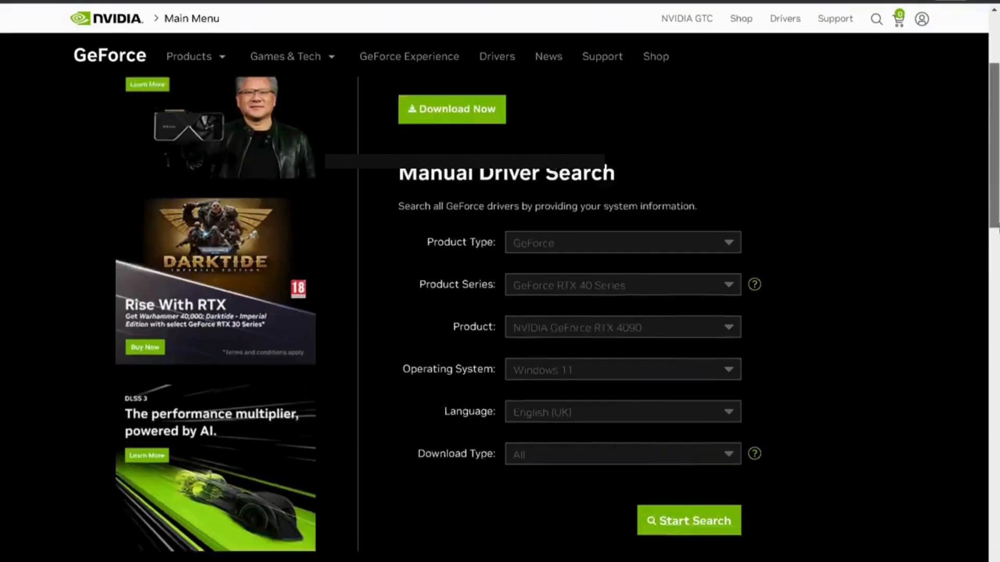
{"action": "left_click", "coordinate": [689, 521]}
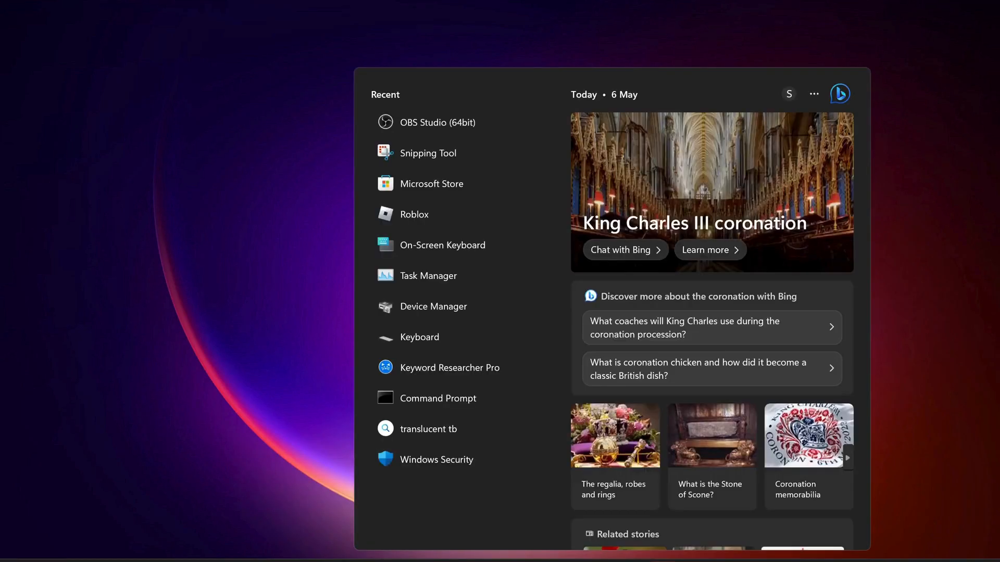
Step: Launch an administrator Command Prompt via 'cmd' and start sfc /scannow
{"action": "type", "text": "cmd"}
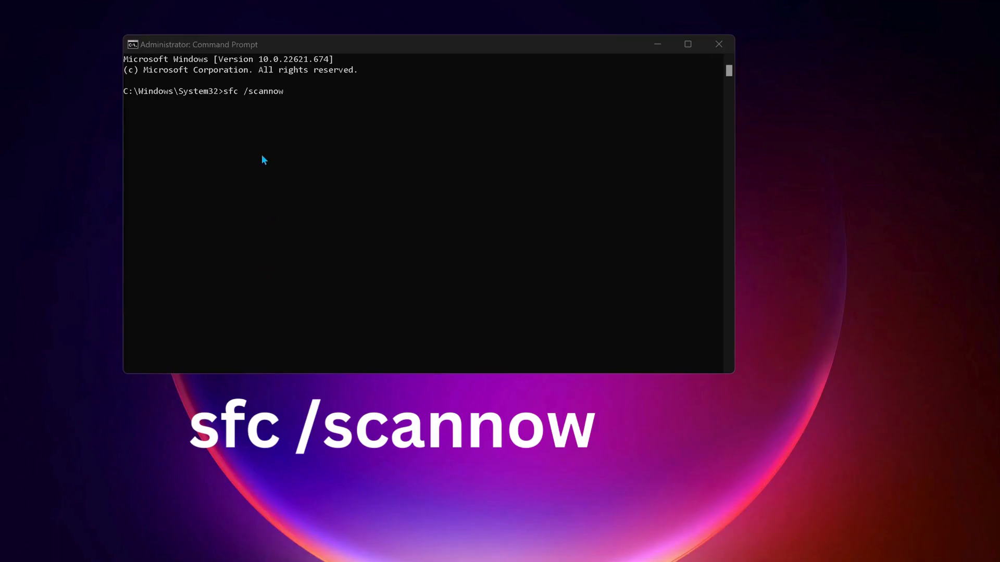
{"action": "mouse_move", "coordinate": [233, 104]}
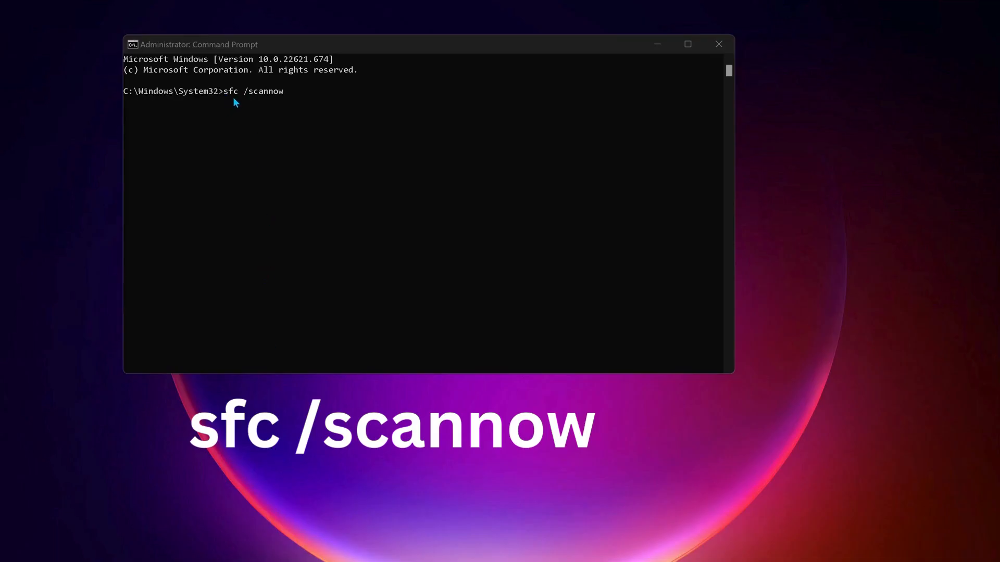
{"action": "mouse_move", "coordinate": [268, 104]}
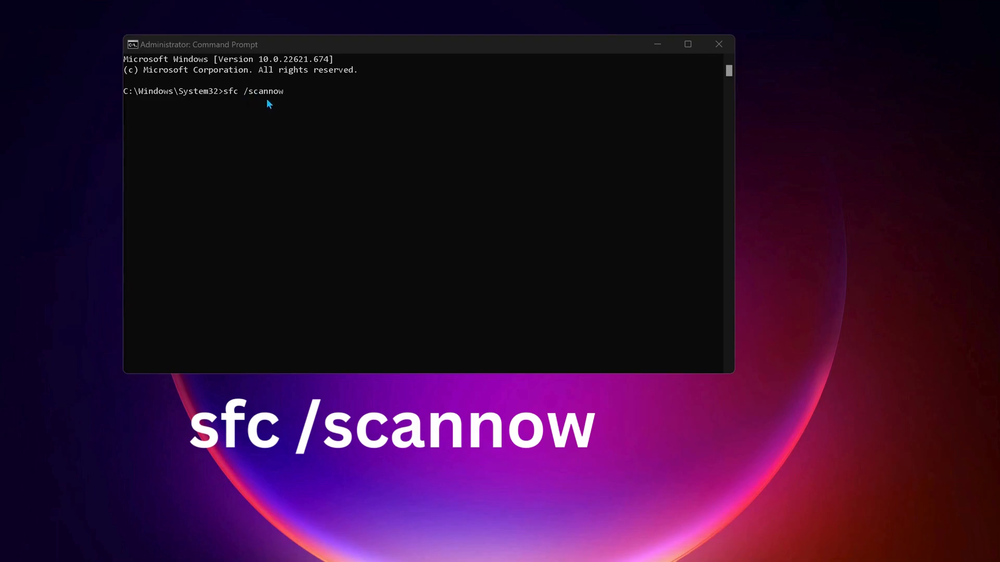
{"action": "mouse_move", "coordinate": [299, 105]}
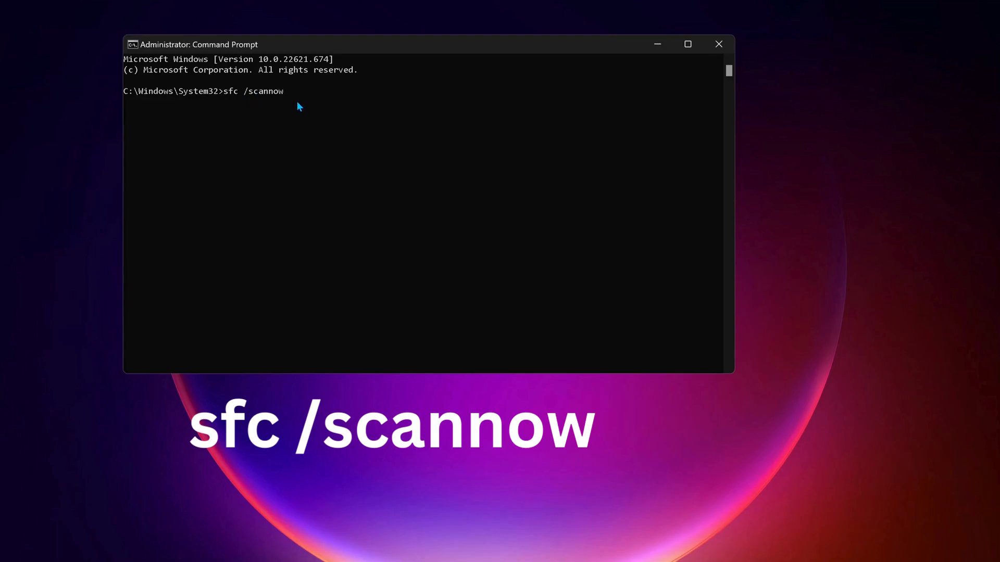
{"action": "key", "text": "Enter"}
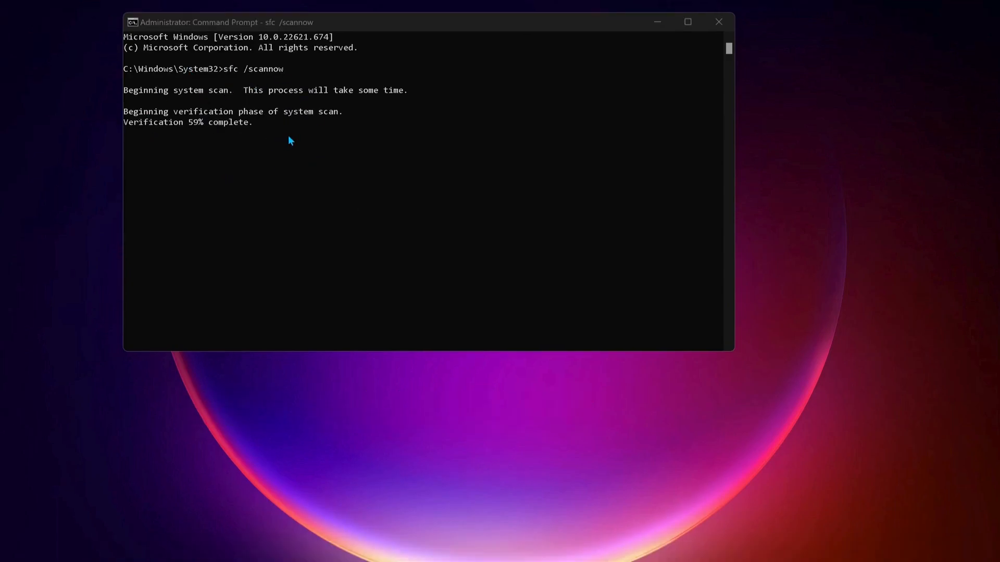
{"action": "mouse_move", "coordinate": [303, 71]}
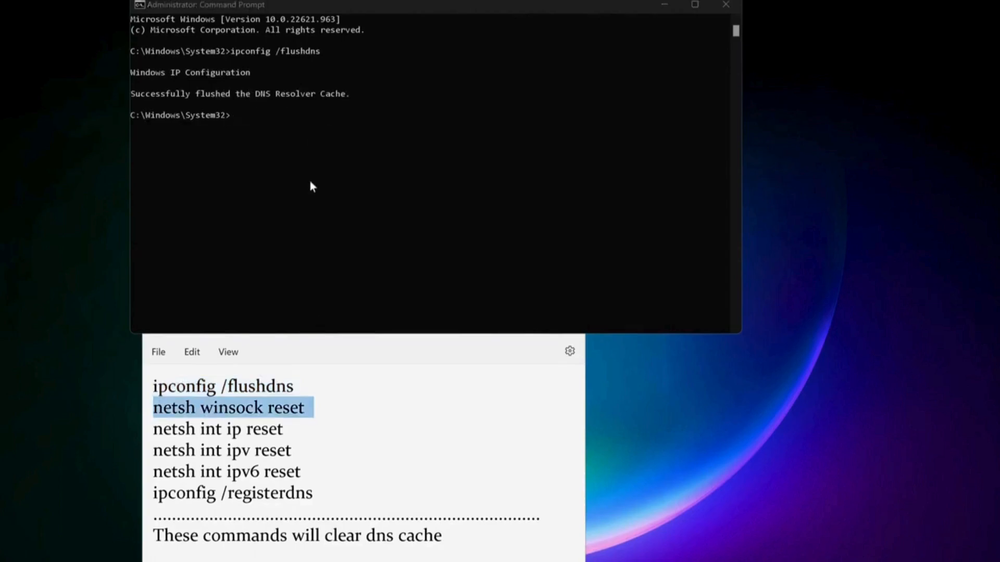
Step: Run ipconfig /flushdns, netsh winsock reset, netsh int ip reset and ipconfig /registerdns
{"action": "left_click", "coordinate": [318, 184]}
{"action": "type", "text": "ipconfig /flushdns"}
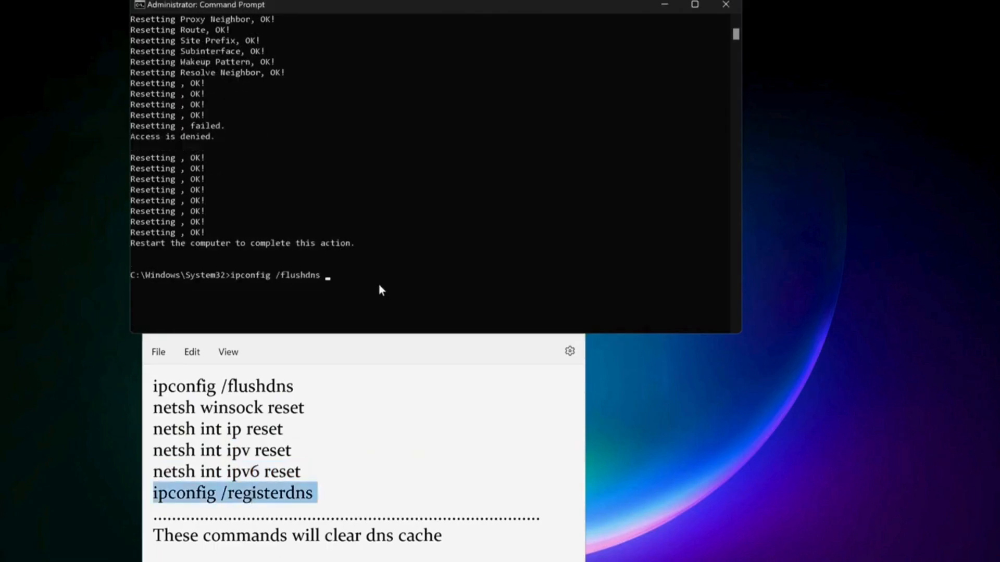
{"action": "key", "text": "Enter"}
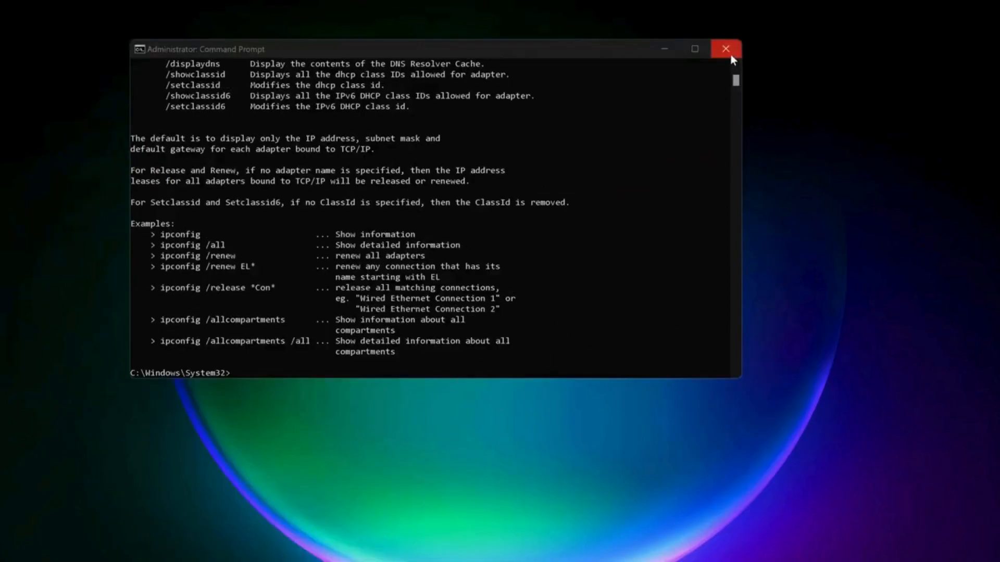
Step: Close Command Prompt and launch Task Manager from the Start button's quick menu
{"action": "left_click", "coordinate": [724, 47]}
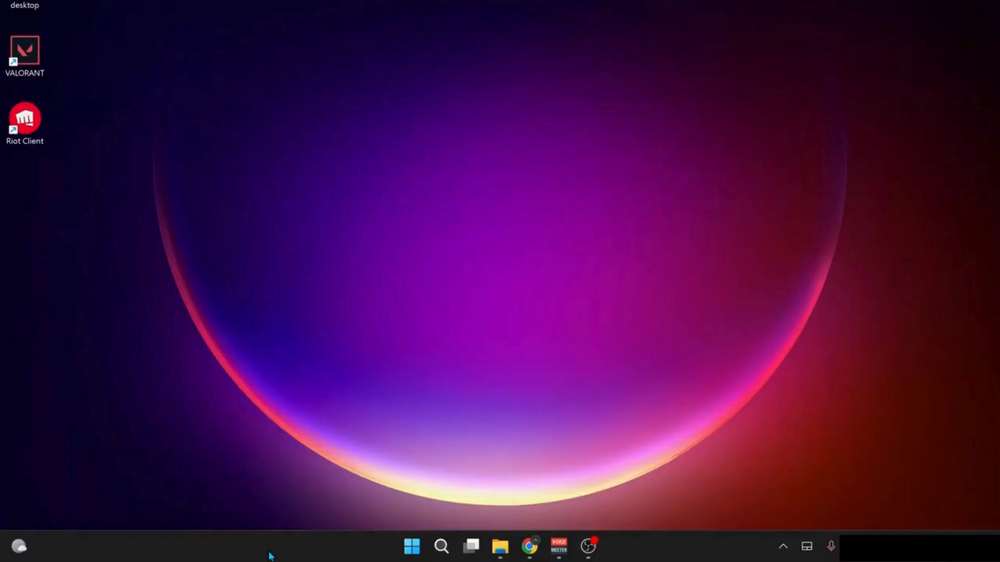
{"action": "right_click", "coordinate": [411, 546]}
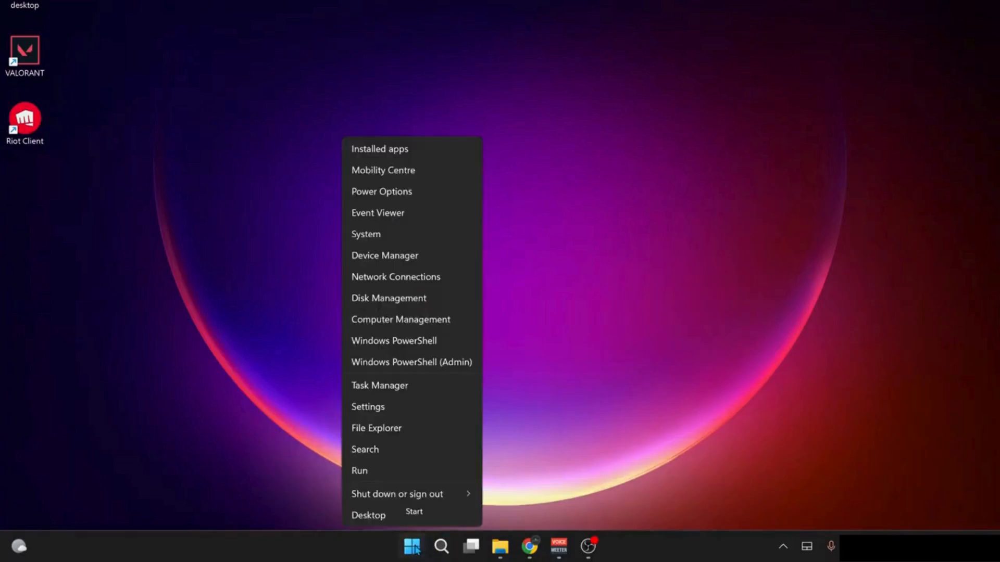
{"action": "mouse_move", "coordinate": [395, 390]}
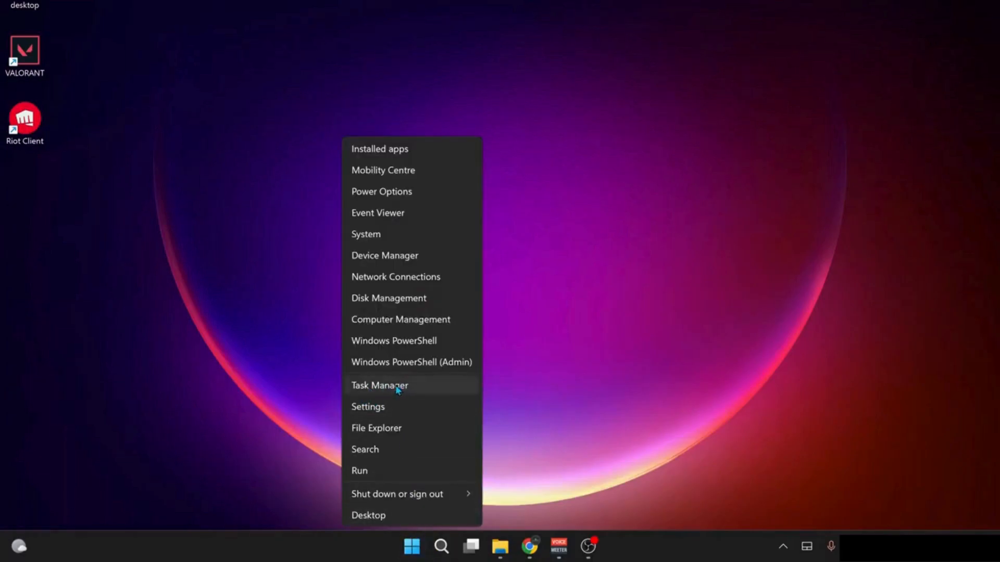
{"action": "left_click", "coordinate": [379, 385]}
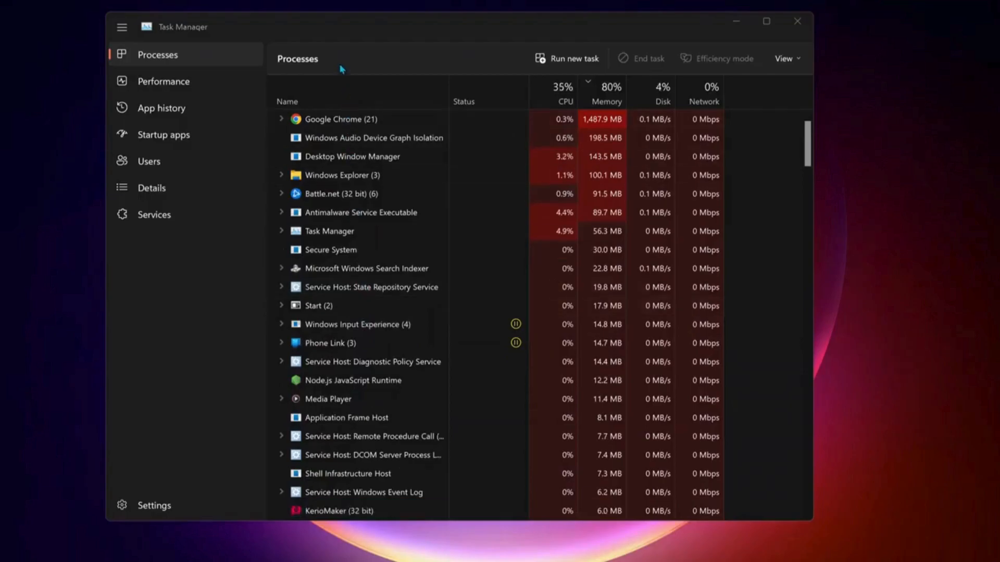
{"action": "mouse_move", "coordinate": [349, 180]}
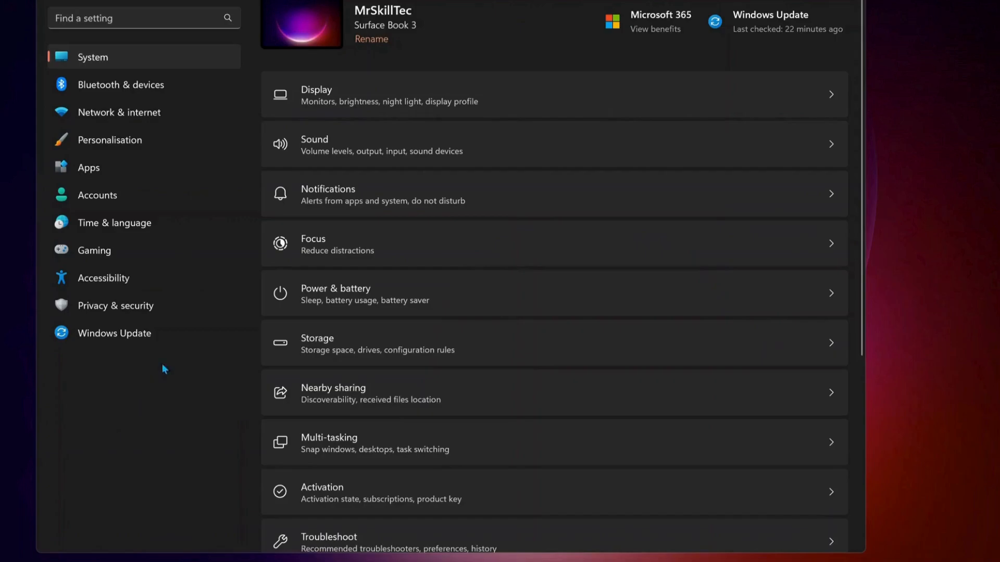
Step: Check Windows Update for available updates, then view the Gaming and Game Mode settings
{"action": "left_click", "coordinate": [114, 333]}
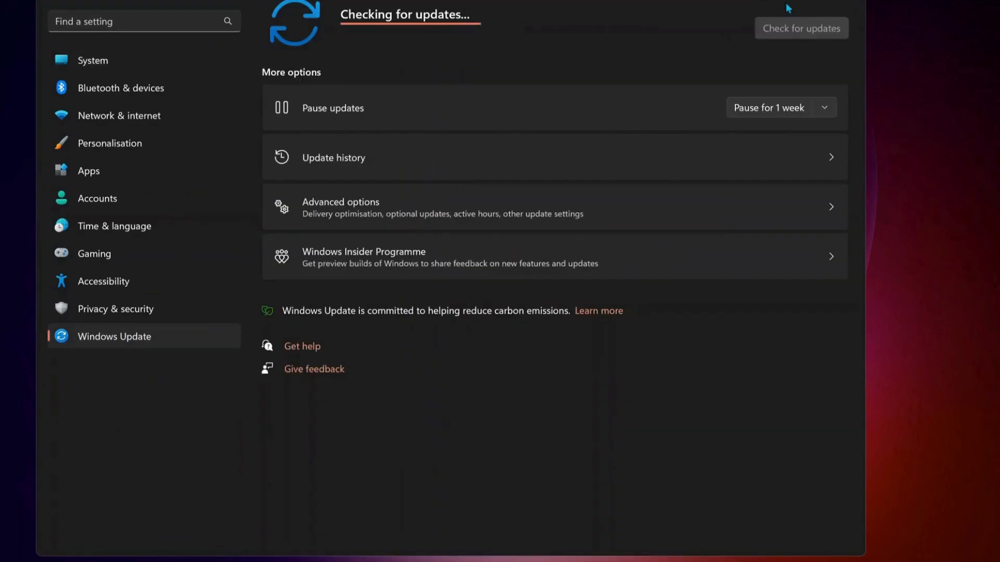
{"action": "mouse_move", "coordinate": [774, 48]}
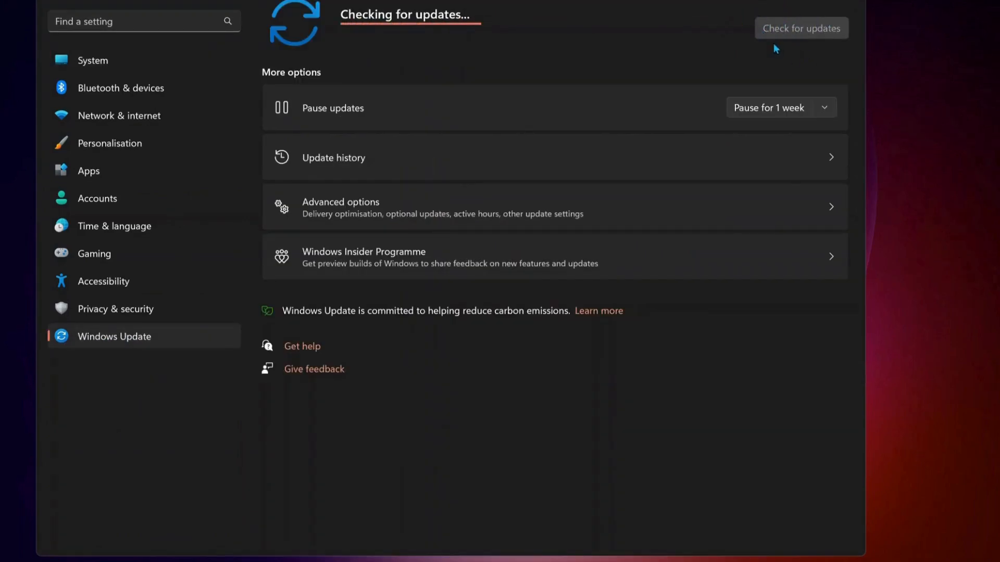
{"action": "mouse_move", "coordinate": [369, 57]}
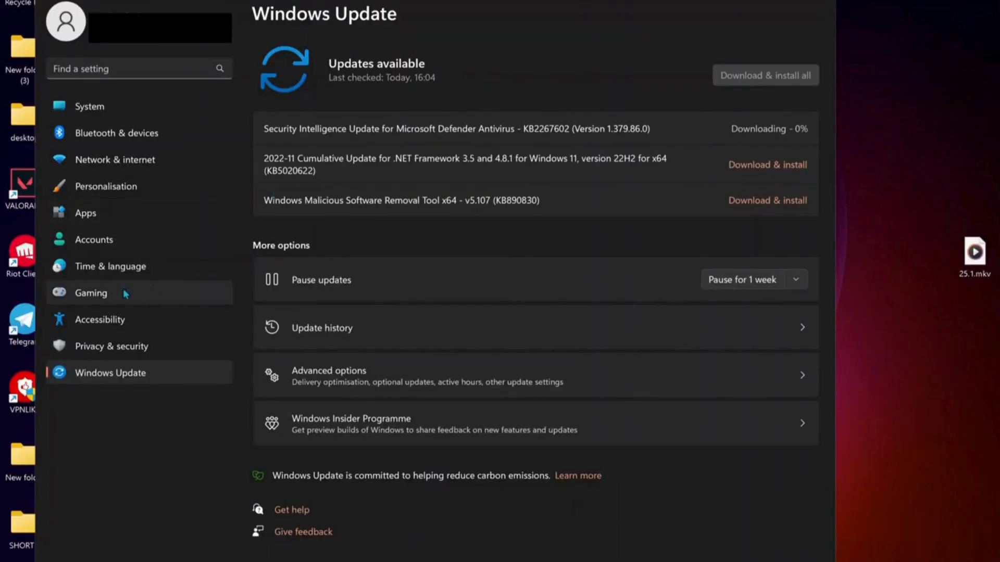
{"action": "left_click", "coordinate": [91, 293]}
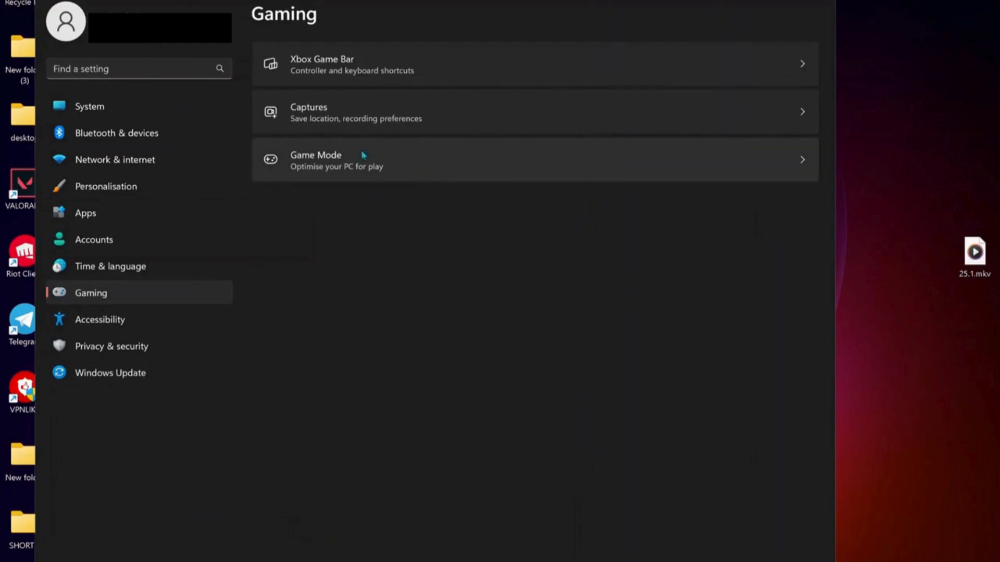
{"action": "left_click", "coordinate": [335, 159]}
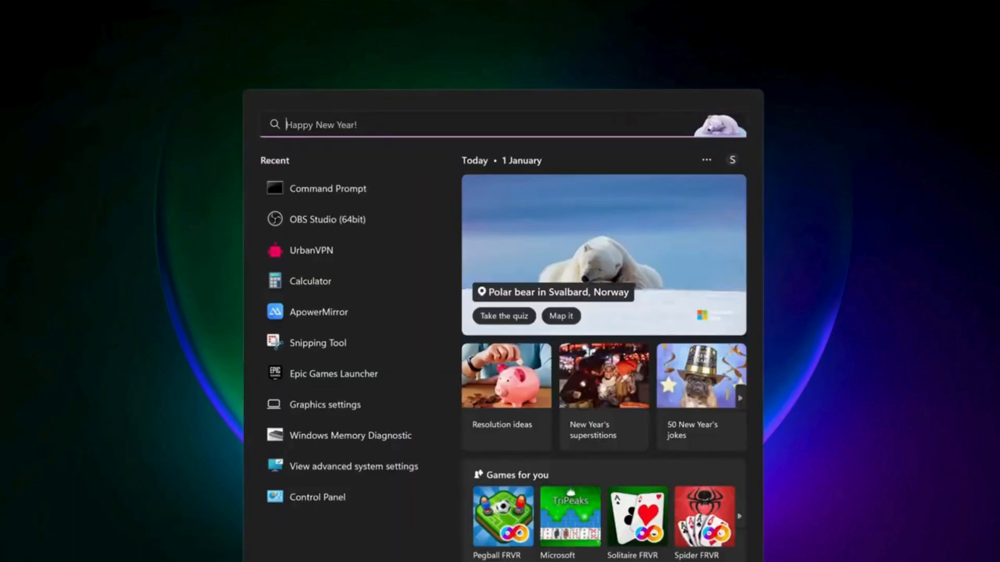
Step: Search for System Configuration to reach its Services list
{"action": "type", "text": "System Configuration"}
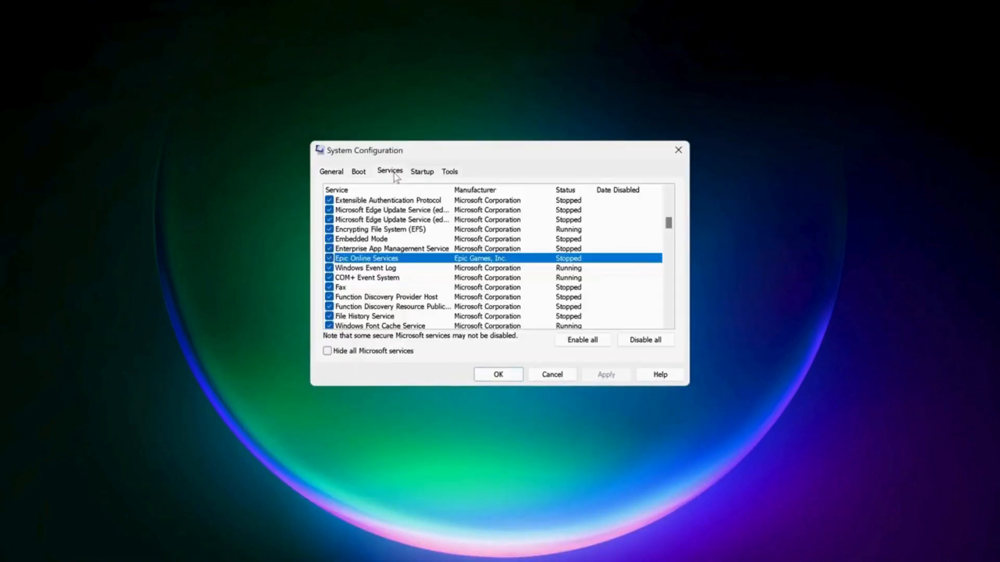
{"action": "mouse_move", "coordinate": [345, 268]}
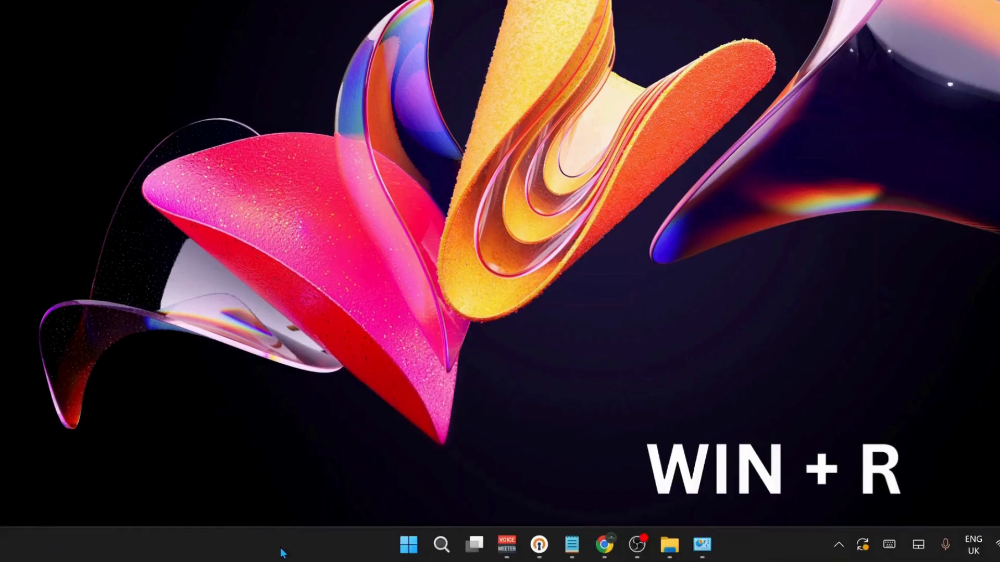
Step: Run ncpa.cpl from the Run box to launch Network Connections
{"action": "key", "text": "Win+r"}
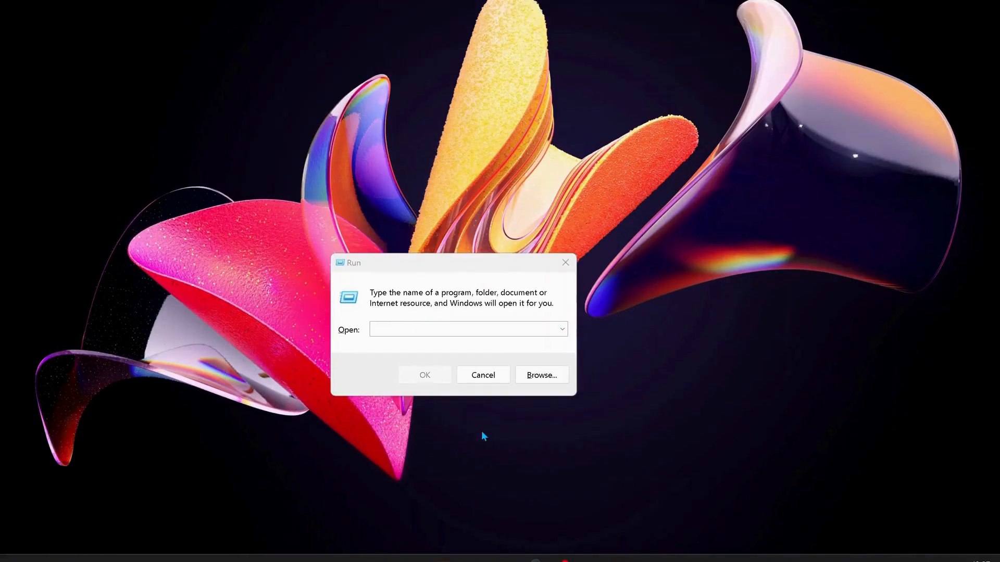
{"action": "type", "text": "NC"}
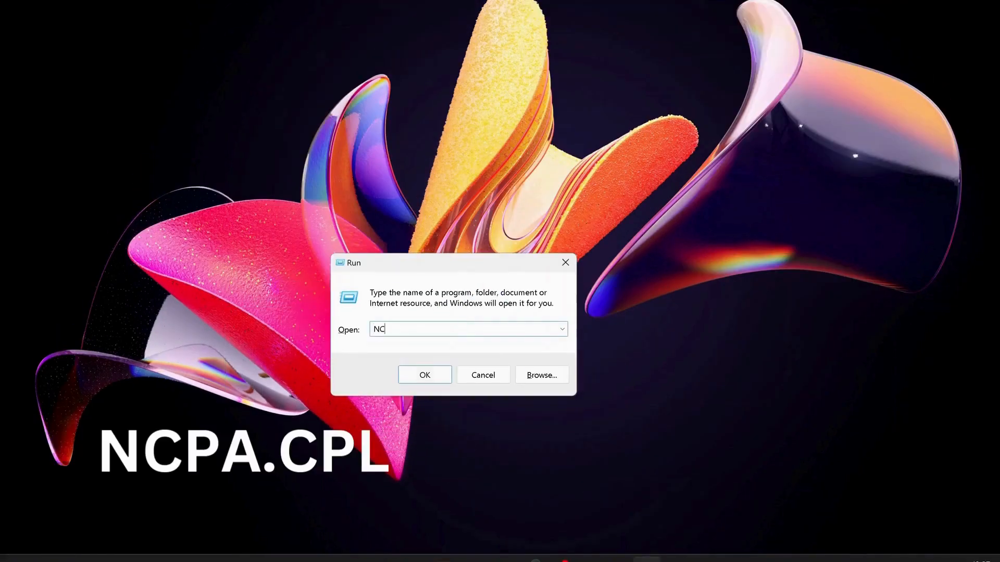
{"action": "type", "text": "PA.CPL"}
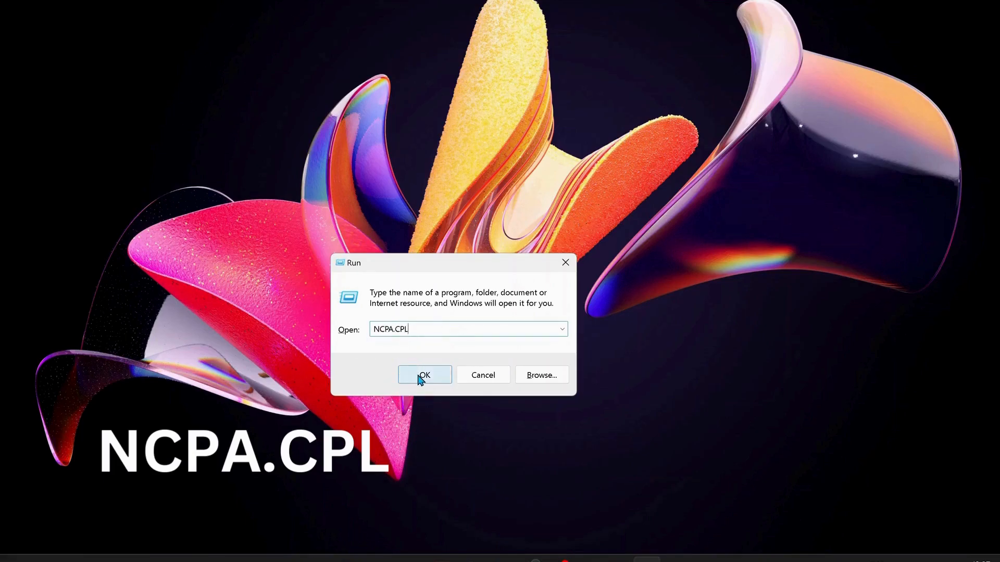
{"action": "left_click", "coordinate": [424, 375]}
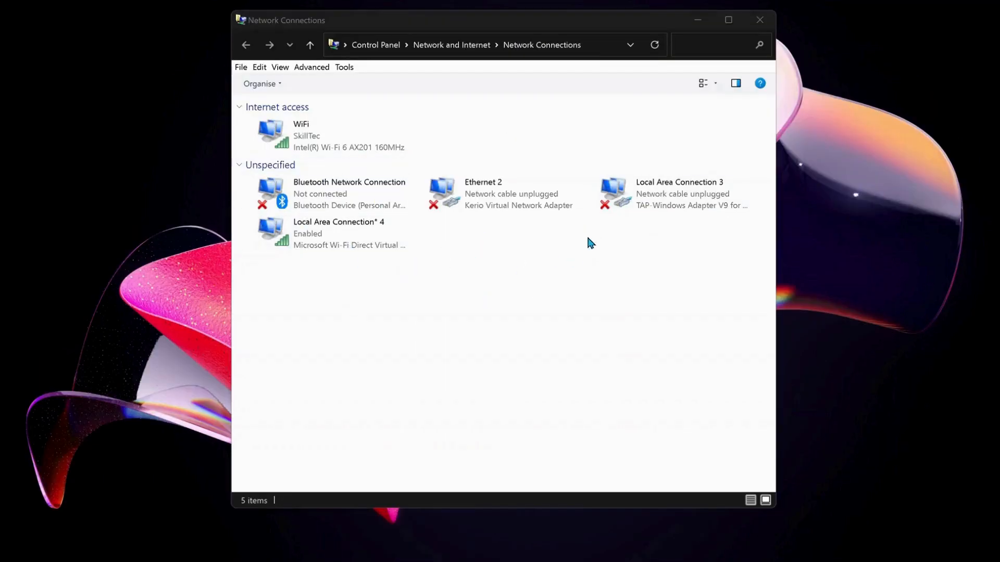
Step: Go to the WiFi adapter's Internet Protocol Version 4 (TCP/IPv4) properties
{"action": "left_click", "coordinate": [325, 135]}
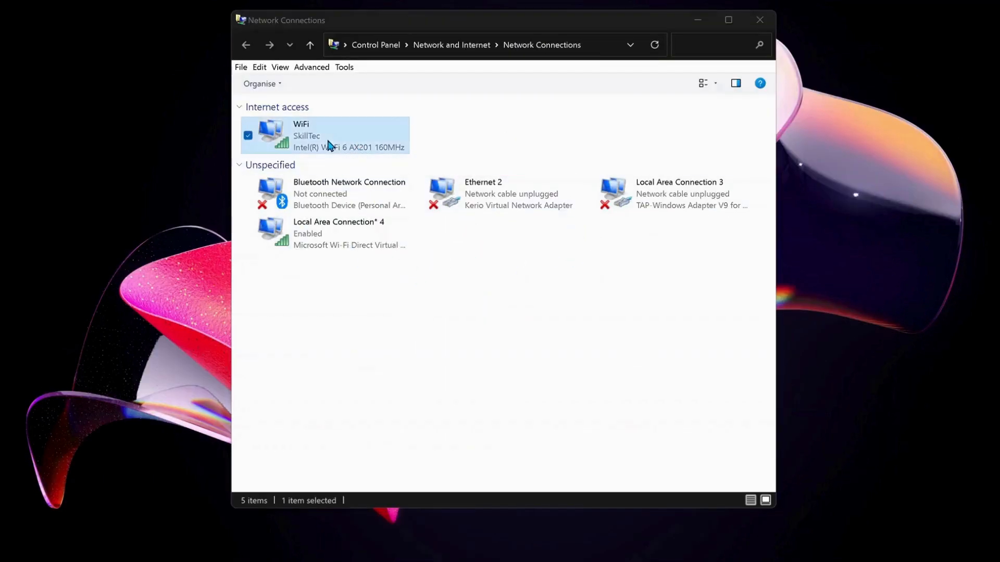
{"action": "left_click", "coordinate": [331, 140]}
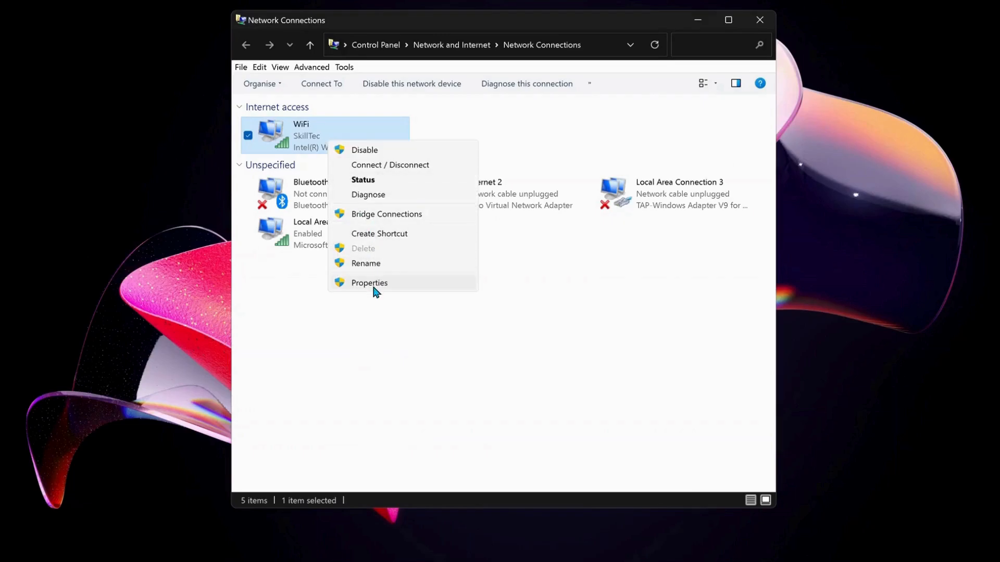
{"action": "left_click", "coordinate": [369, 283]}
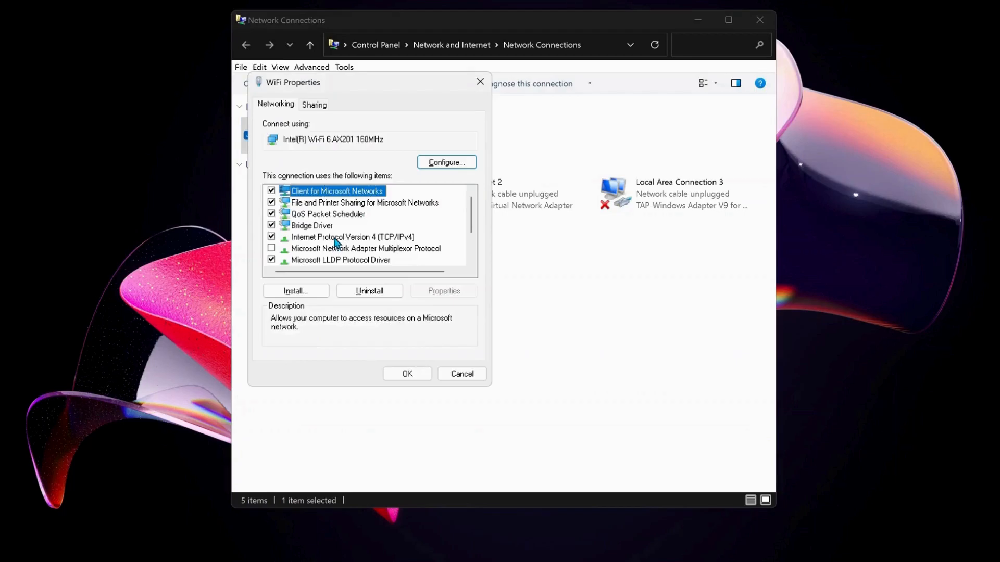
{"action": "left_click", "coordinate": [349, 237]}
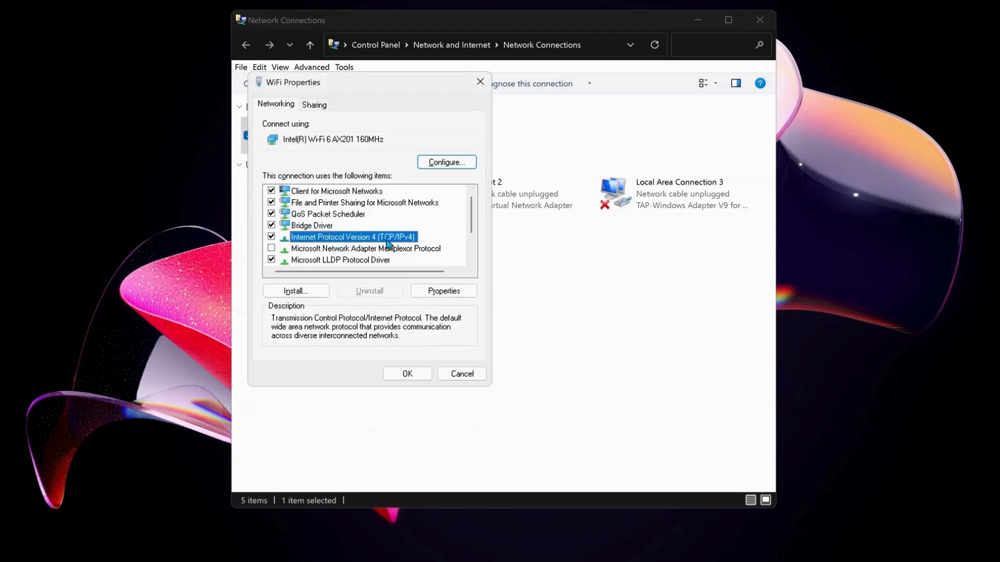
{"action": "left_click", "coordinate": [443, 291]}
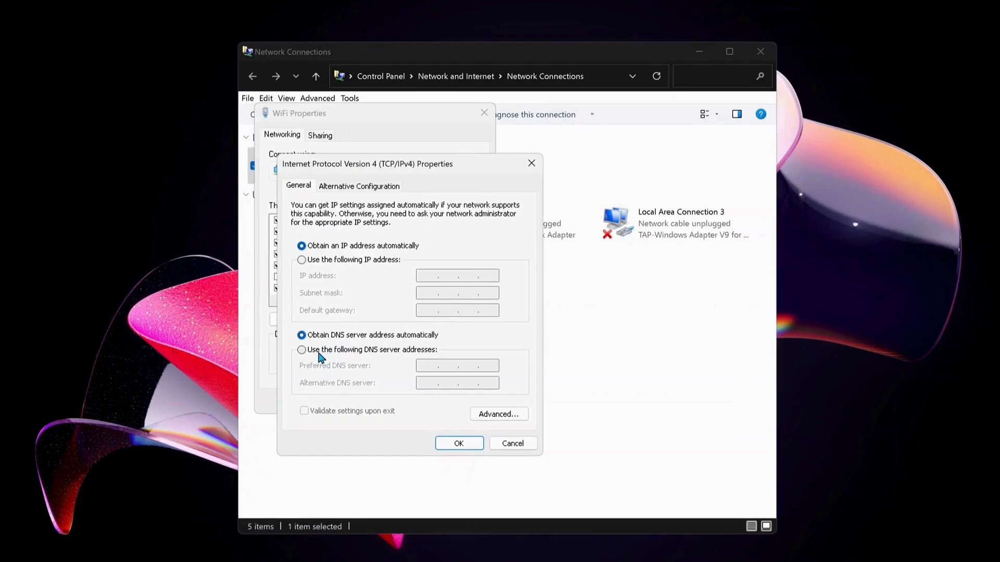
Step: Use manual DNS servers 8.8.8.8 and 8.8.4.4 for WiFi and confirm with OK
{"action": "left_click", "coordinate": [301, 349]}
{"action": "type", "text": "8 . 8 . 8 ."}
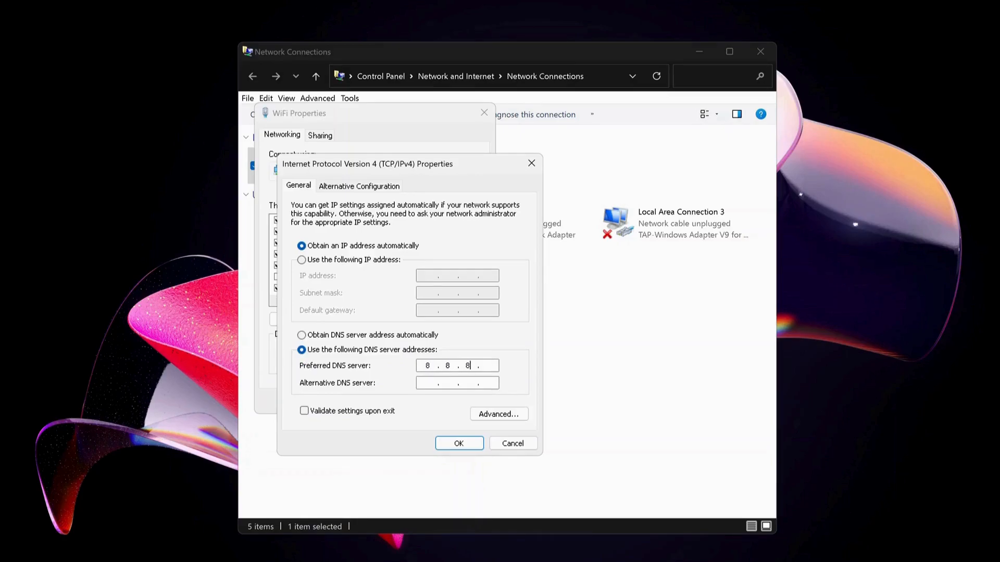
{"action": "type", "text": "8"}
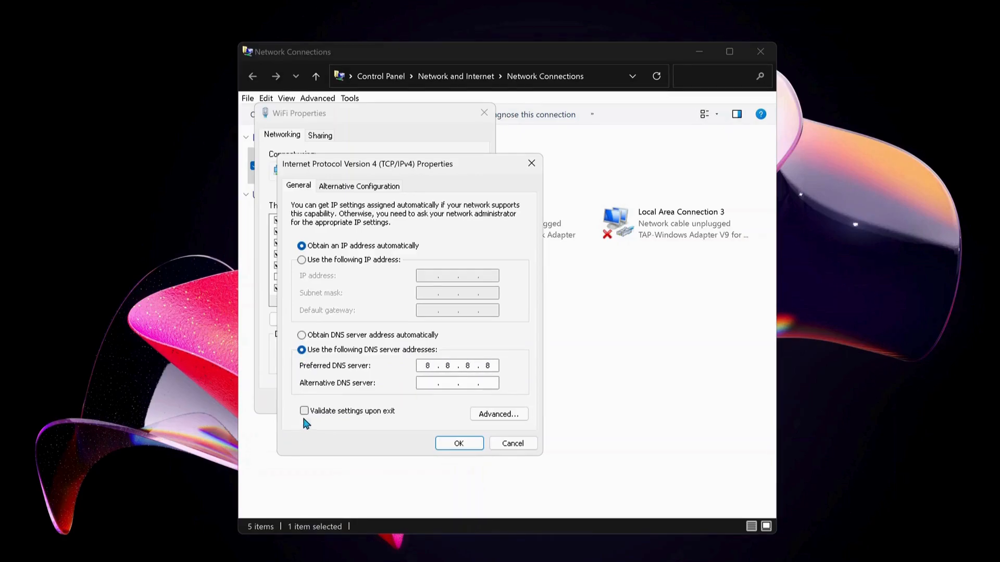
{"action": "left_click", "coordinate": [435, 383]}
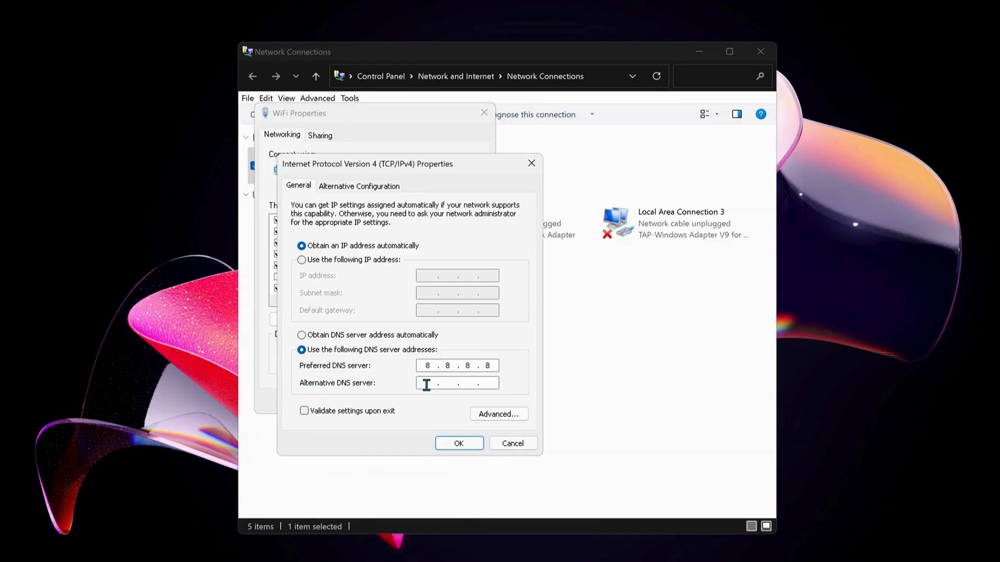
{"action": "type", "text": "8.8"}
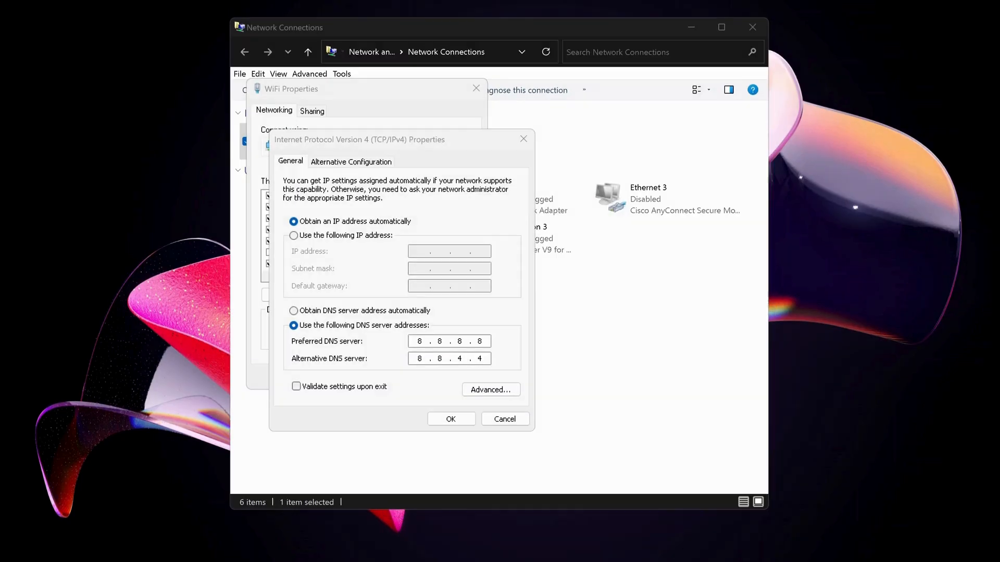
{"action": "mouse_move", "coordinate": [311, 392]}
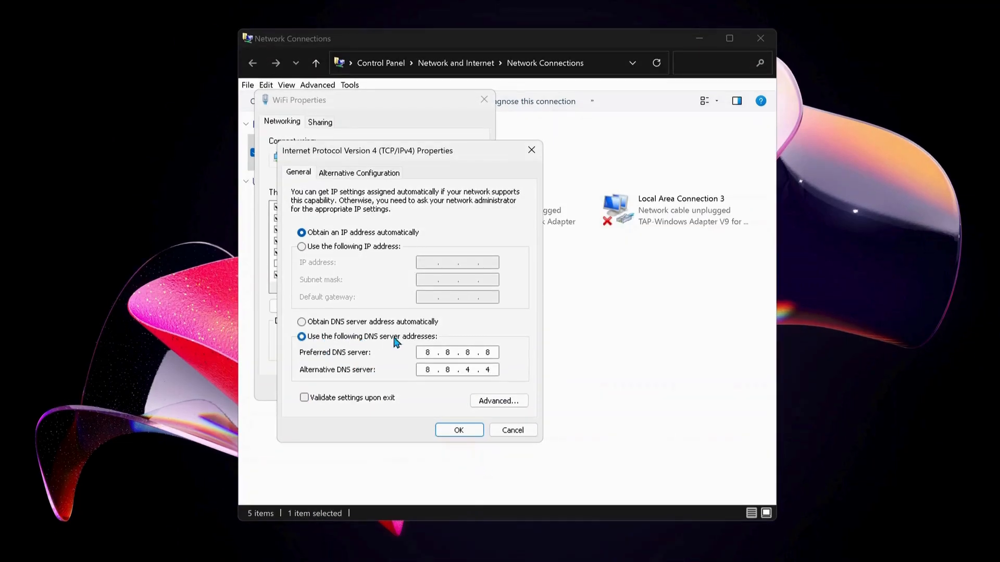
{"action": "mouse_move", "coordinate": [395, 392]}
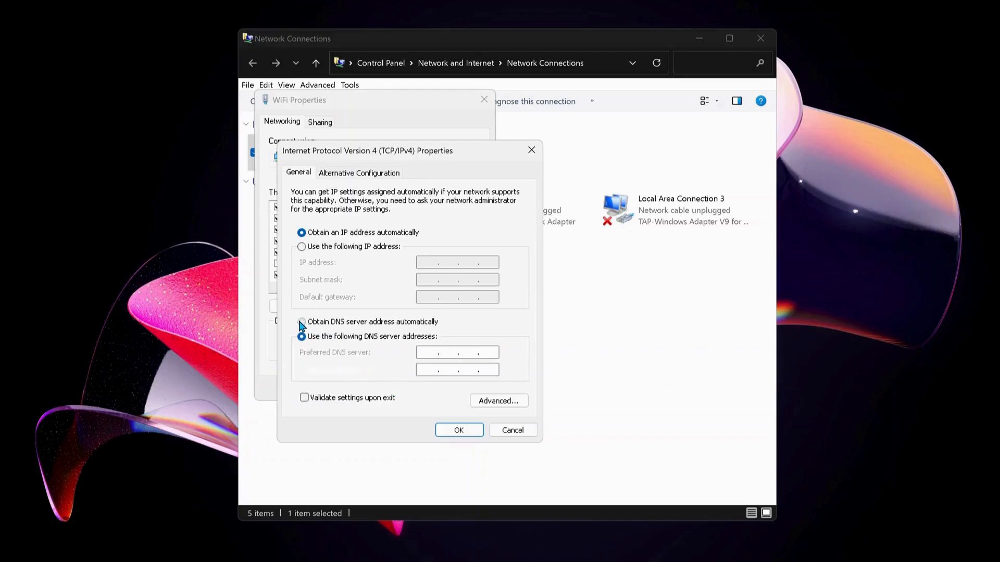
{"action": "left_click", "coordinate": [458, 430]}
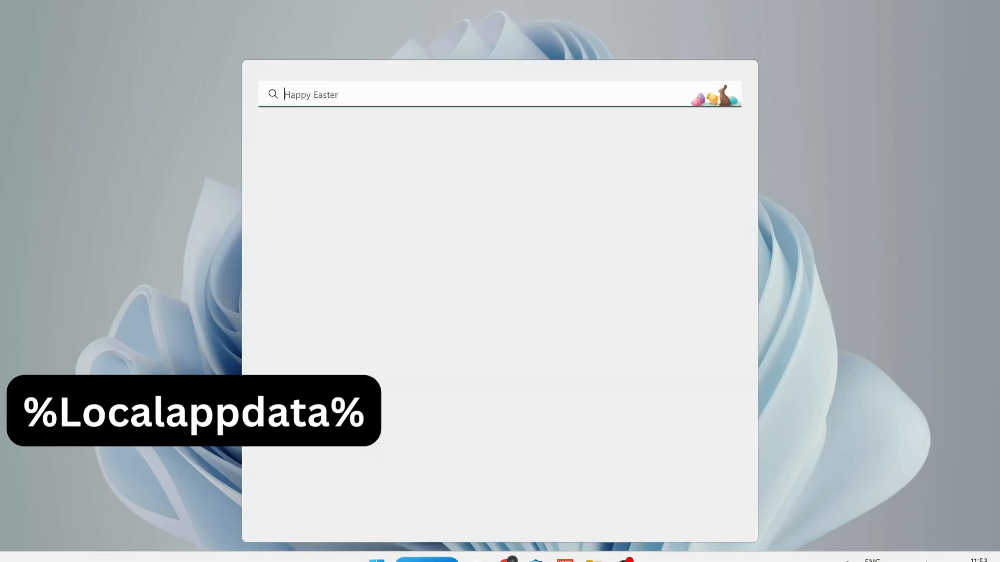
Step: Search %localappdata% to open the AppData Local folder containing FortniteGame
{"action": "type", "text": "%localappdata%"}
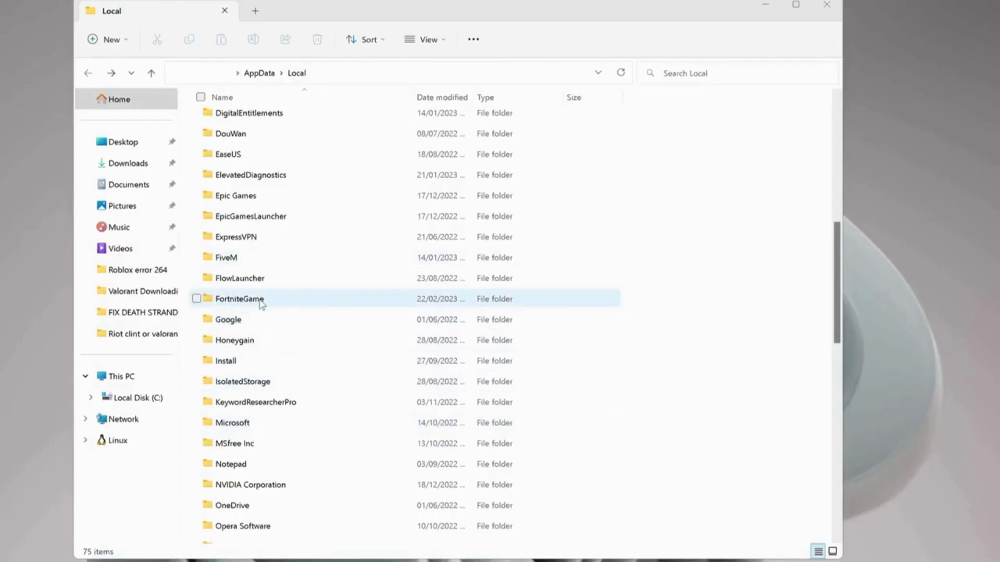
Step: Navigate FortniteGame > Saved > Config and delete the CrashReportClient folder
{"action": "double_click", "coordinate": [240, 299]}
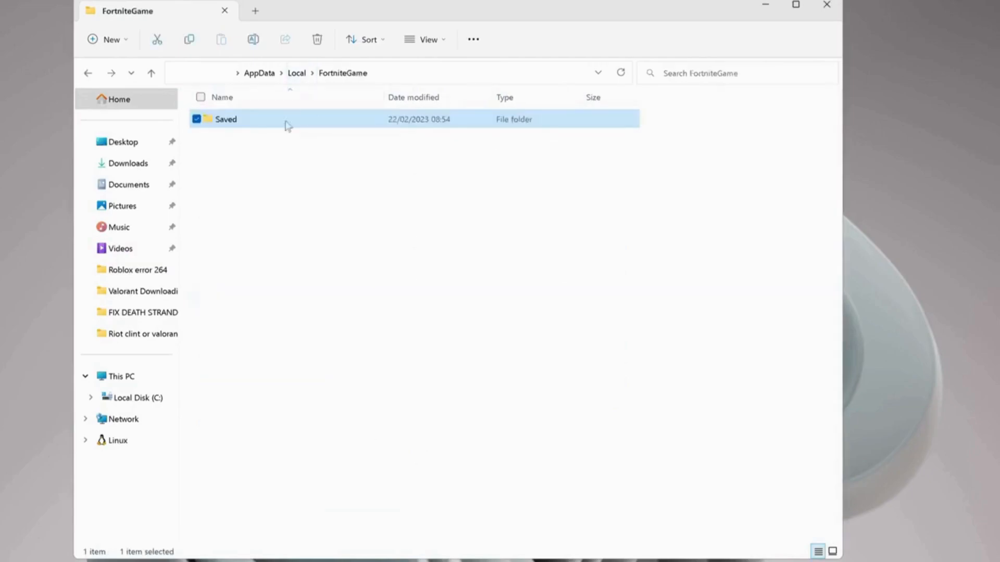
{"action": "mouse_move", "coordinate": [275, 124]}
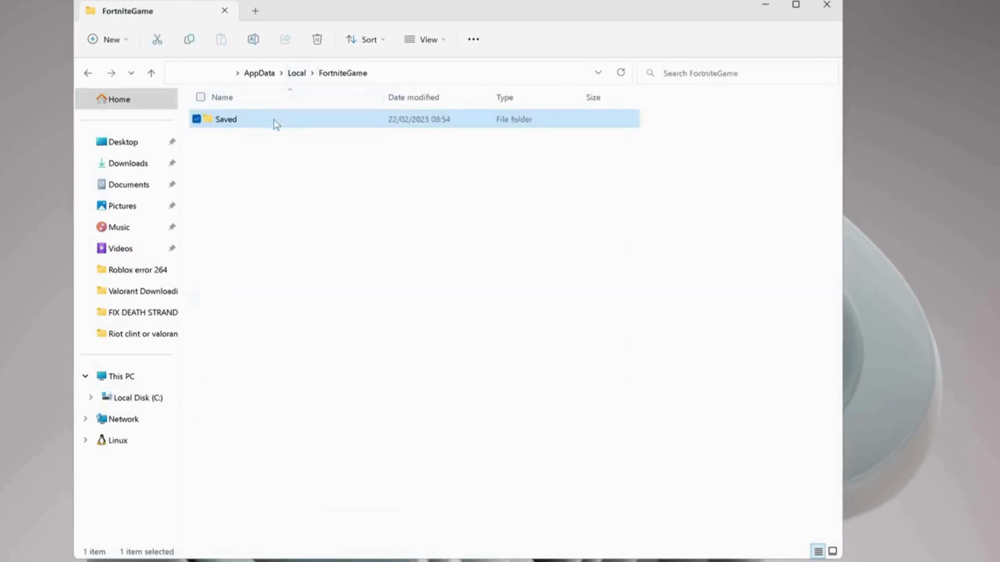
{"action": "double_click", "coordinate": [225, 119]}
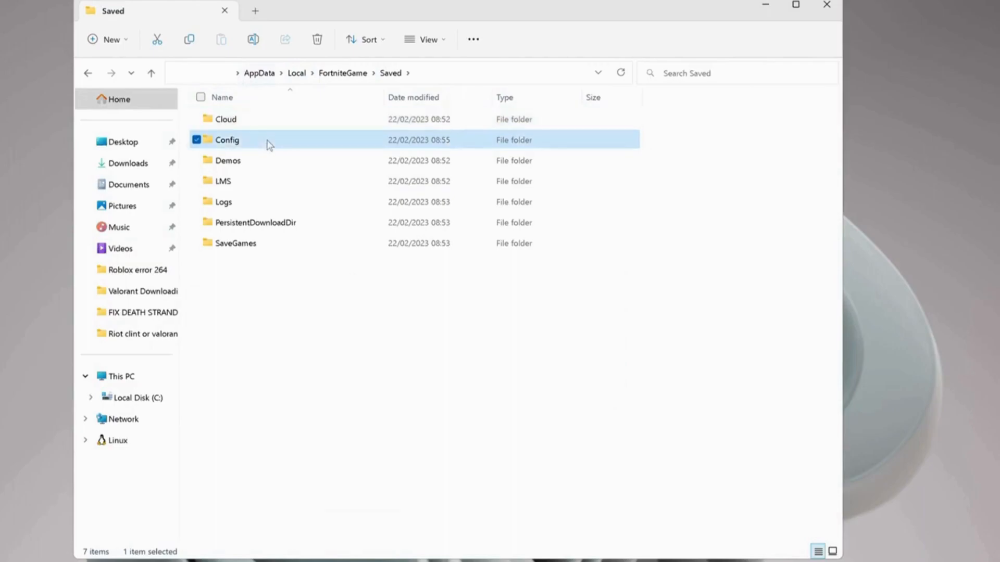
{"action": "double_click", "coordinate": [227, 139]}
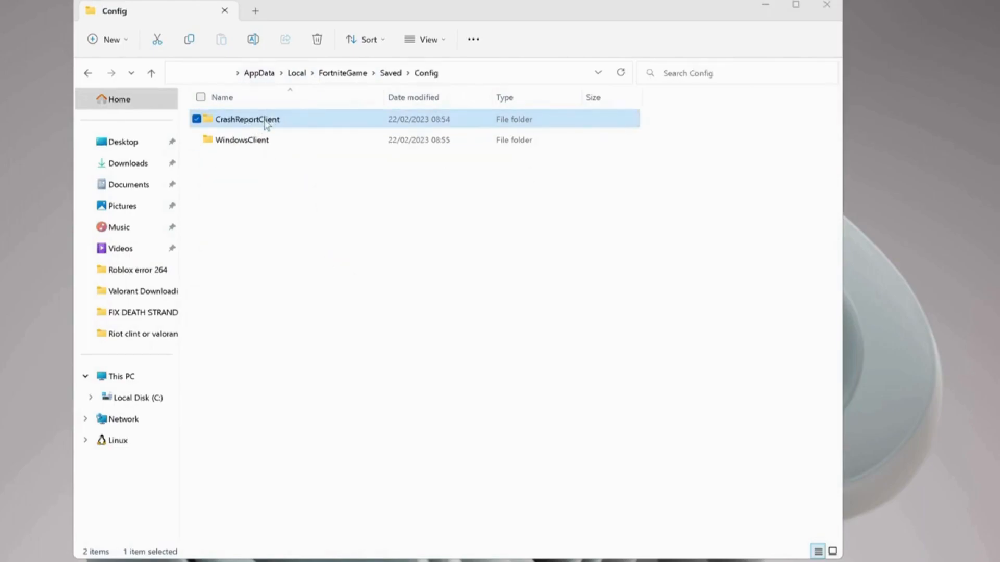
{"action": "right_click", "coordinate": [248, 119]}
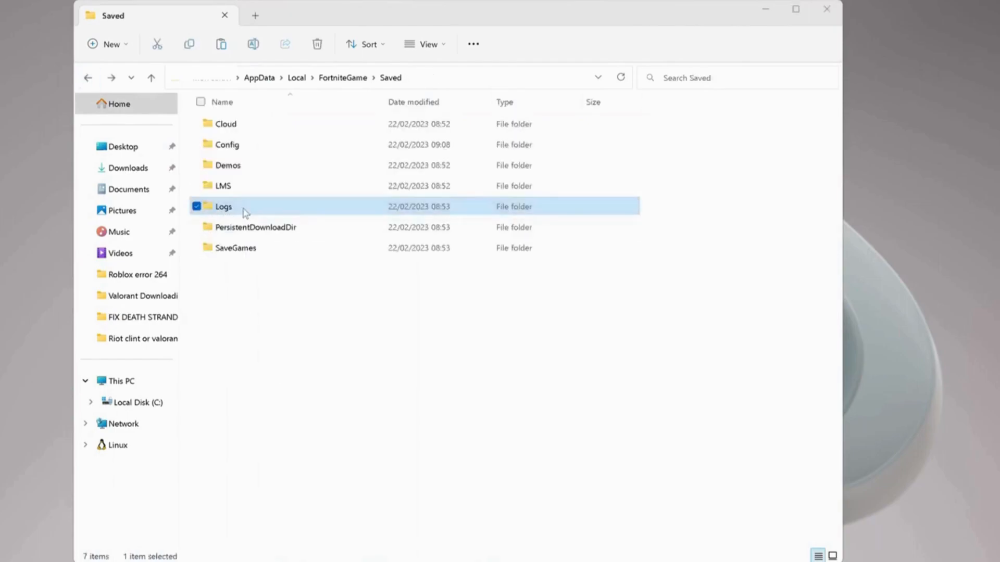
Step: Delete the Logs folder from FortniteGame's Saved folder via its right-click trash icon
{"action": "right_click", "coordinate": [223, 207]}
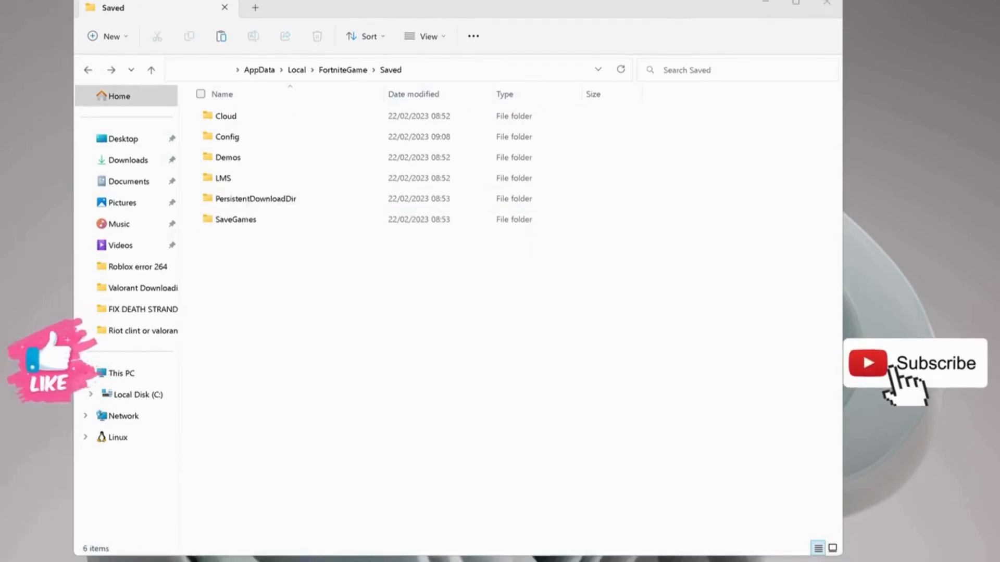
{"action": "left_click", "coordinate": [85, 374]}
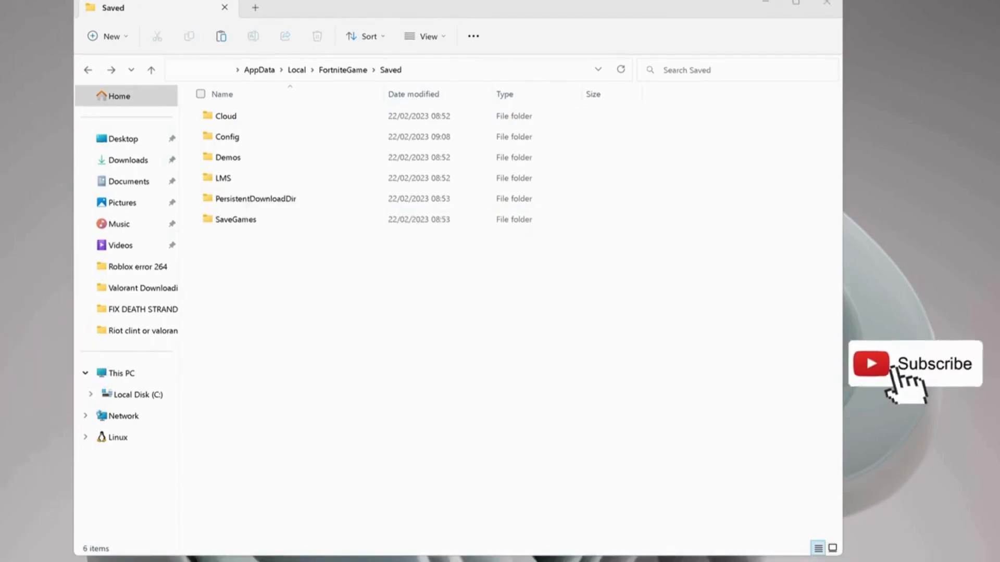